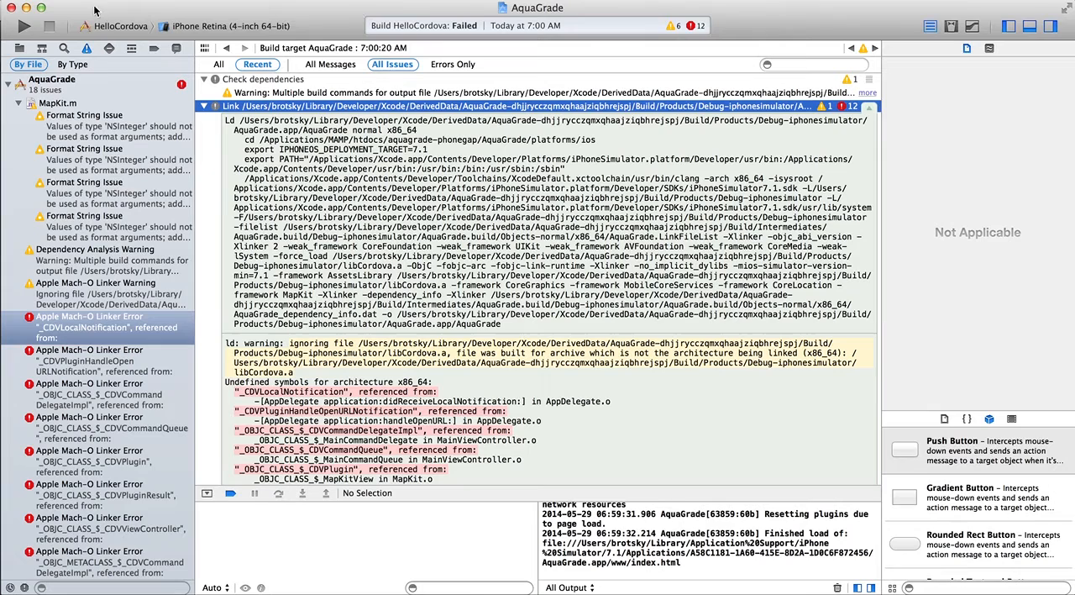
Step: Rebuild AquaGrade for the iPhone Retina (4-inch 64-bit) simulator, which fails with linker errors
click(24, 26)
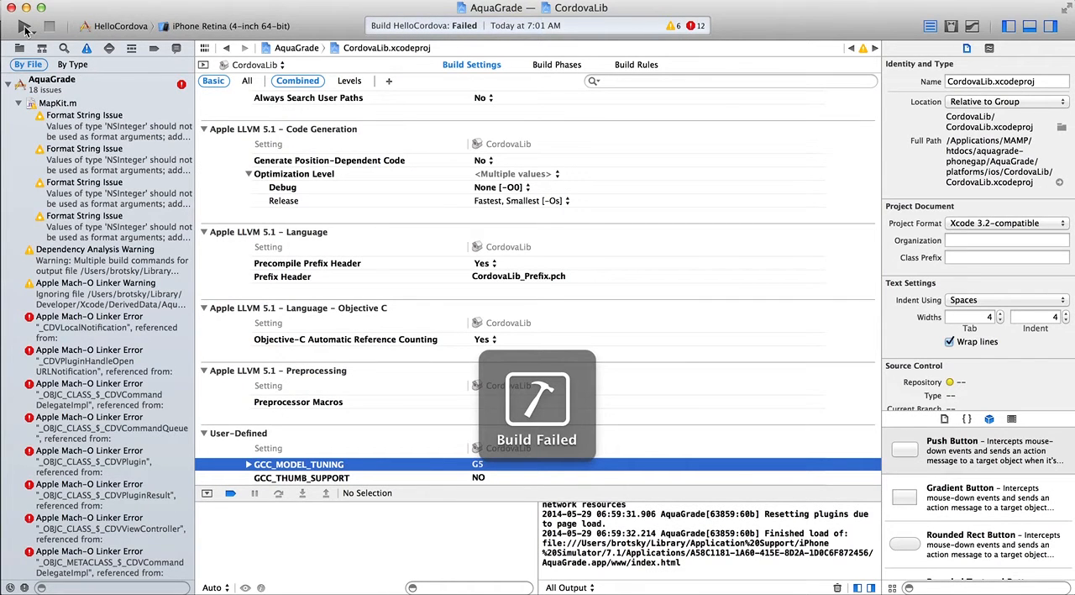
Step: Run AquaGrade on the 32-bit iPhone Retina (4-inch) simulator, then retry the 64-bit simulator
click(227, 27)
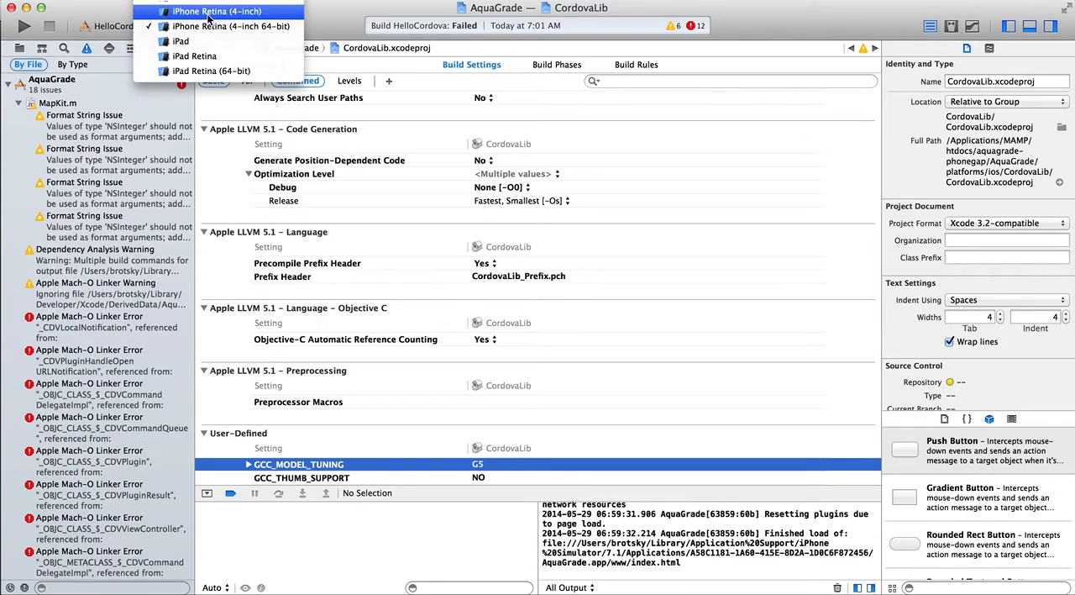
click(216, 11)
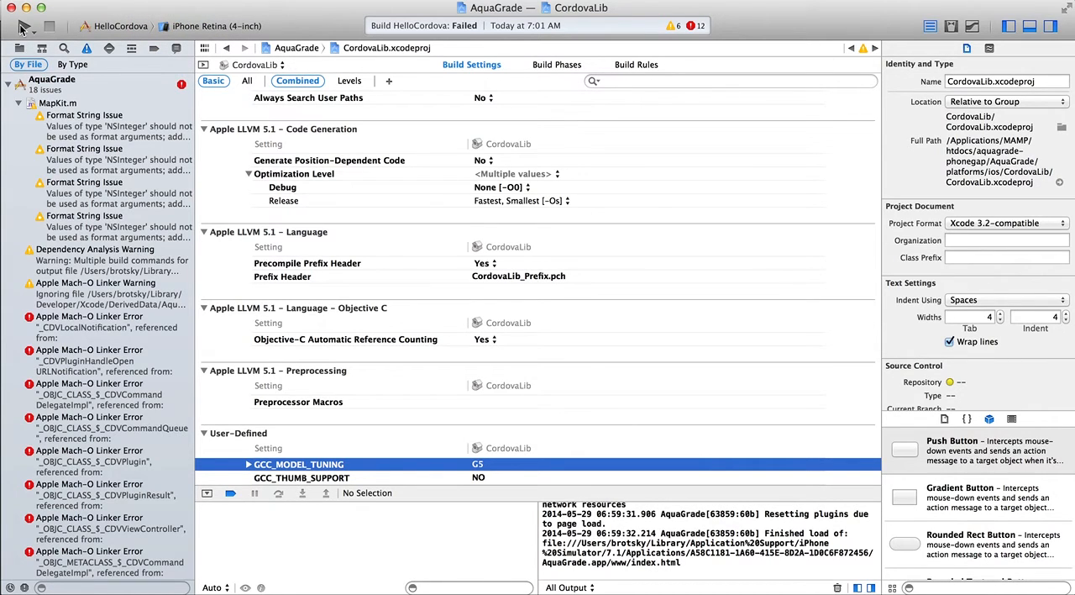
click(20, 26)
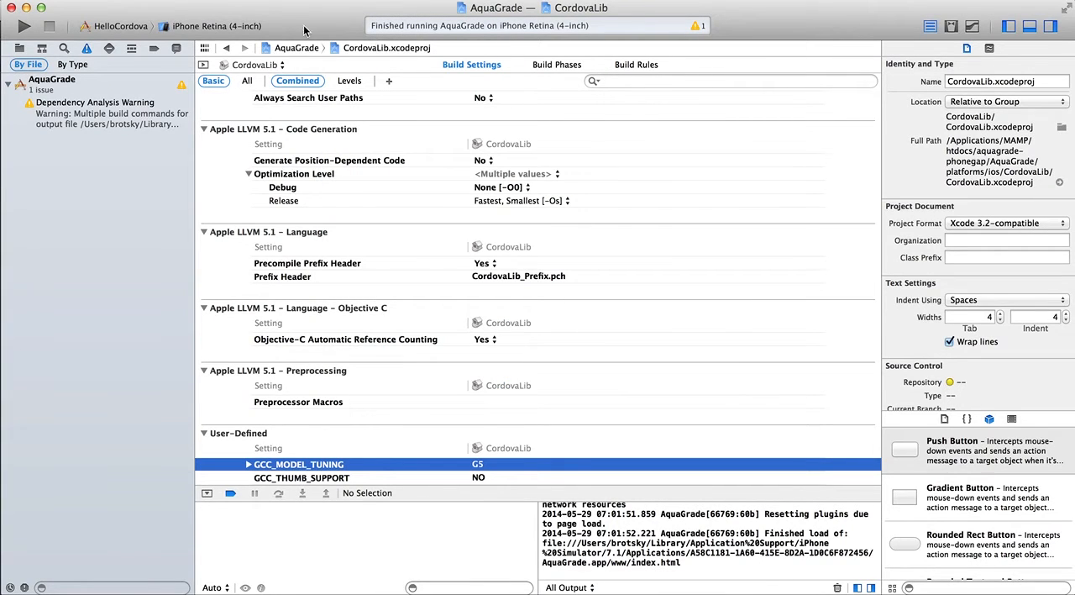
click(216, 25)
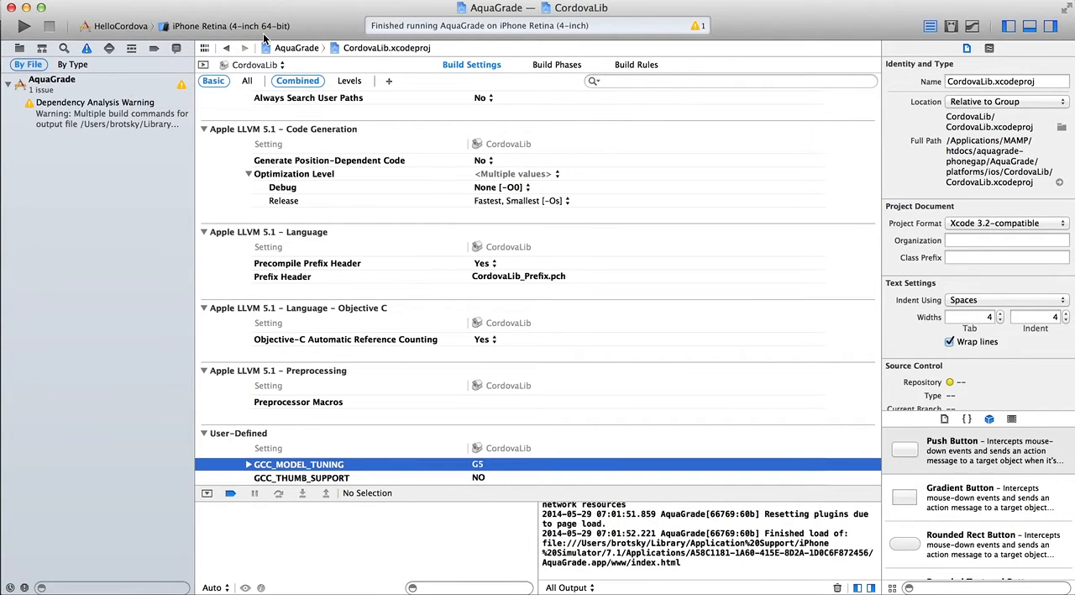
click(24, 26)
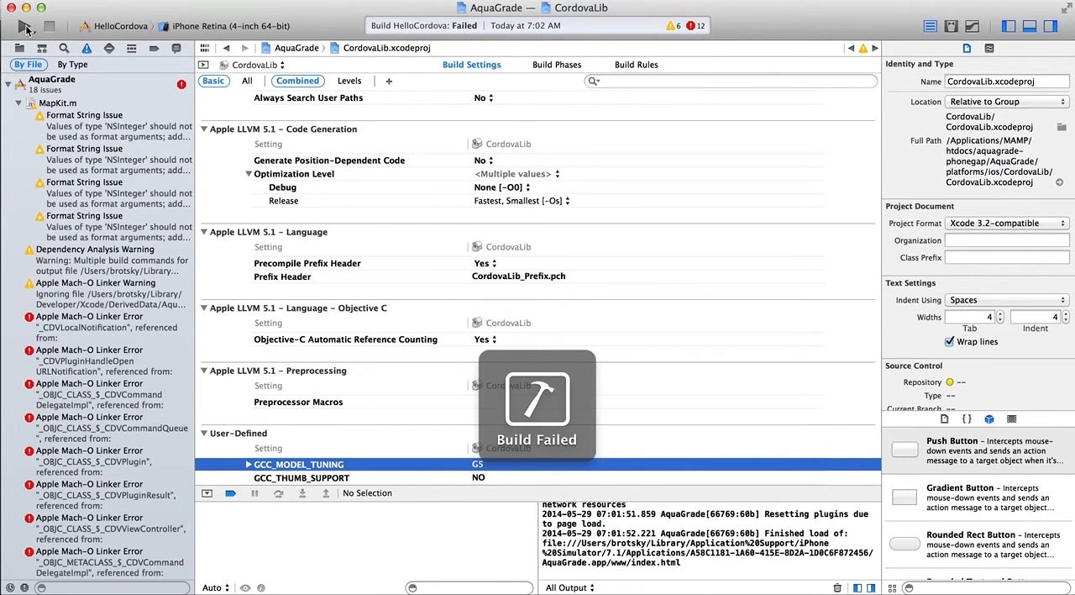
Step: Check the linker error log, then delete arm64 from Valid Architectures, leaving armv7 and armv7s
click(89, 327)
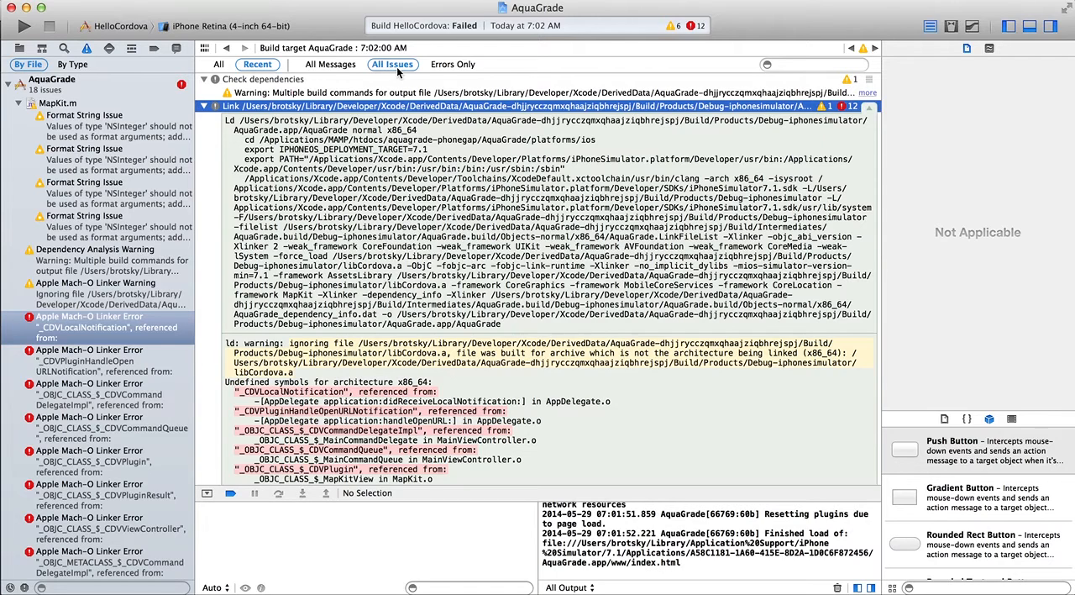
mouse_move(393, 64)
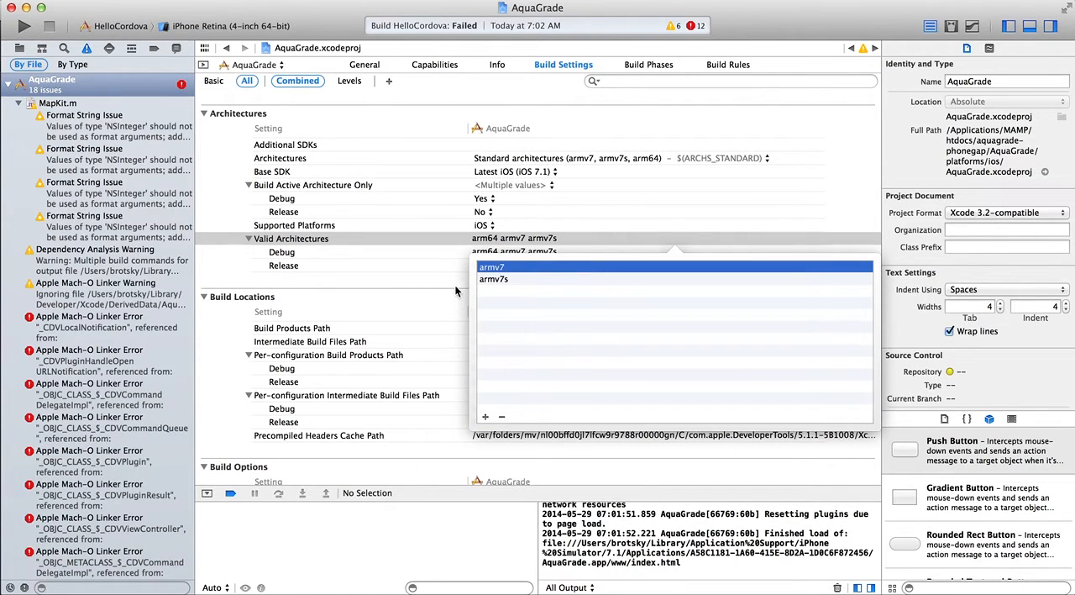
click(494, 278)
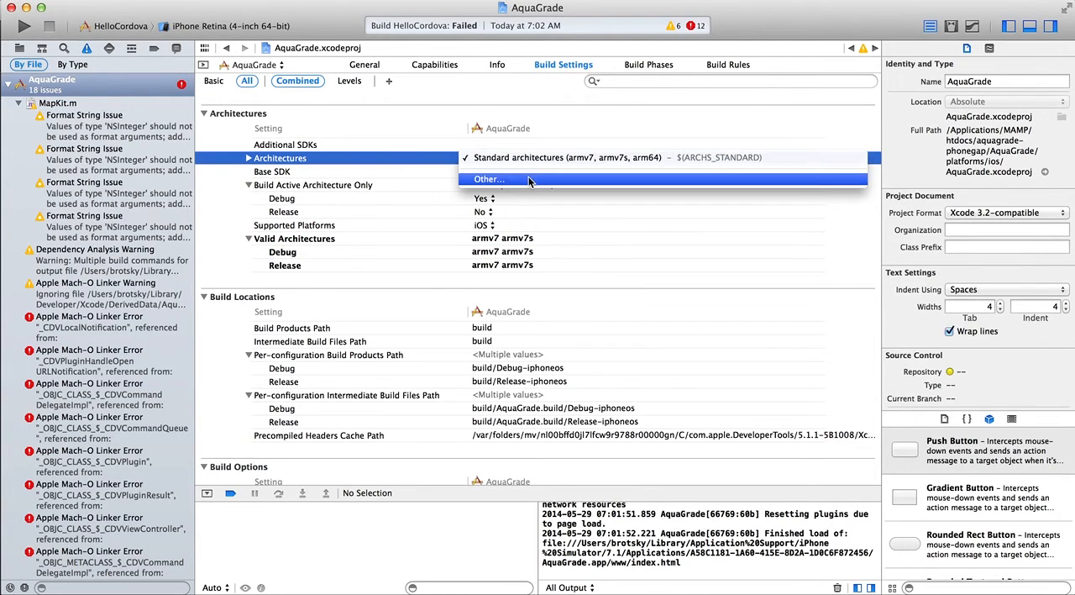
Step: Enter a custom Architectures list of armv7 and armv7s, excluding arm64
click(488, 178)
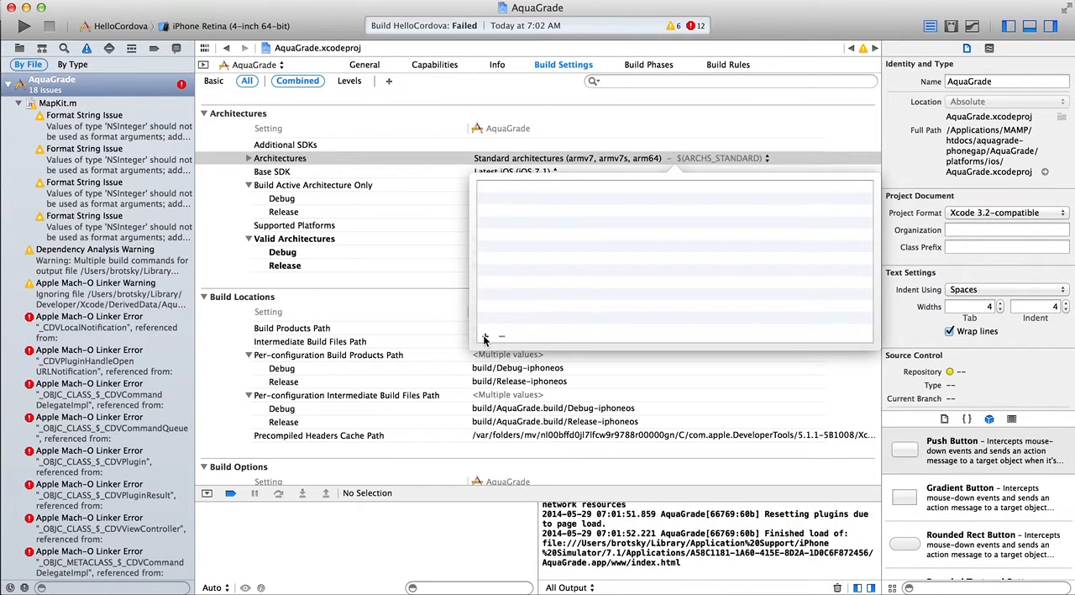
text(ar)
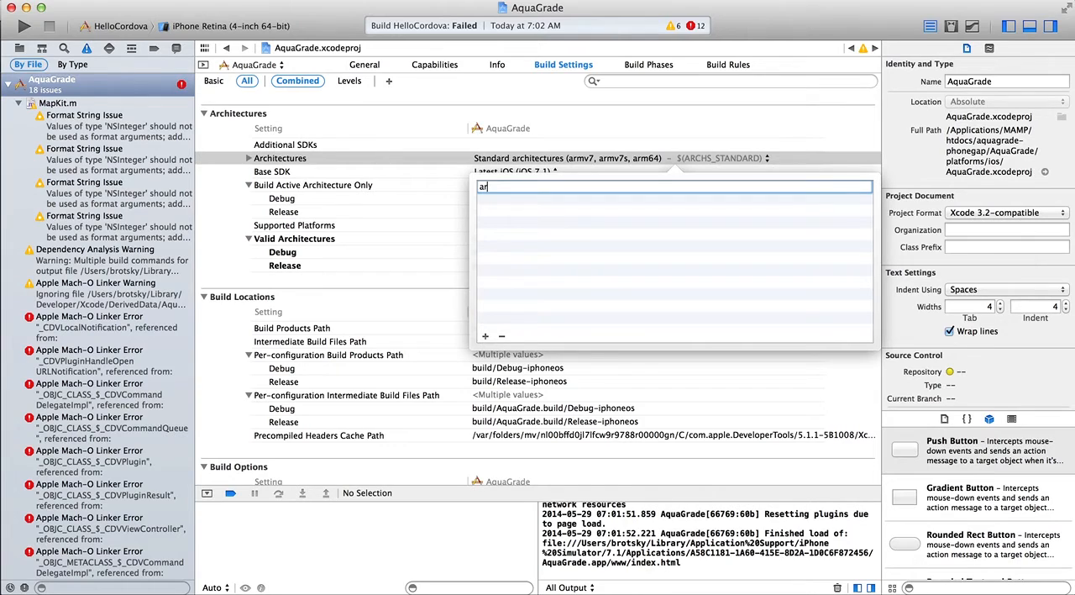
text(mv)
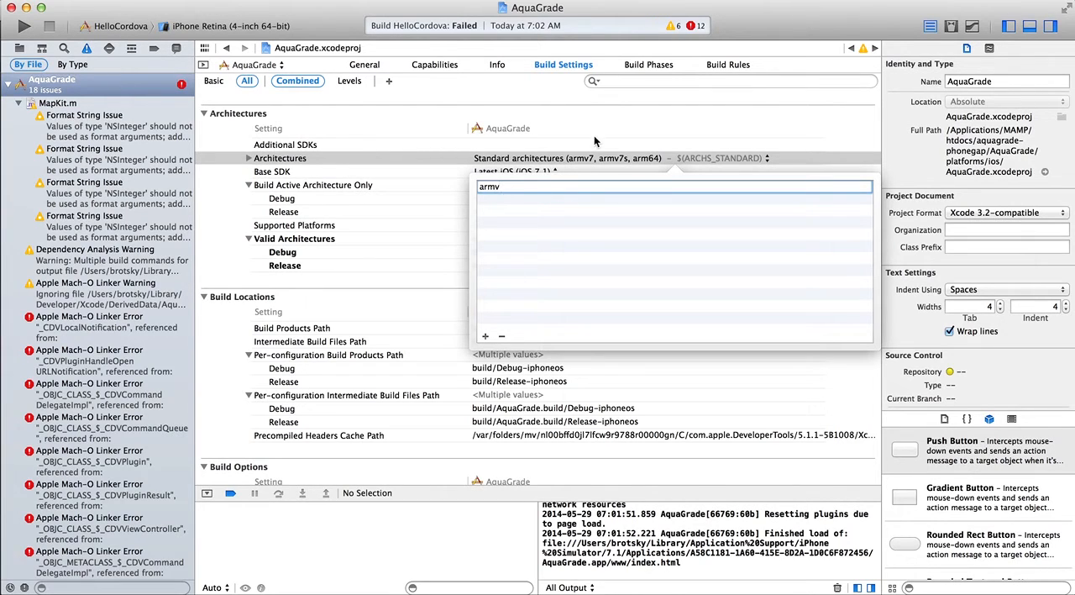
text(7)
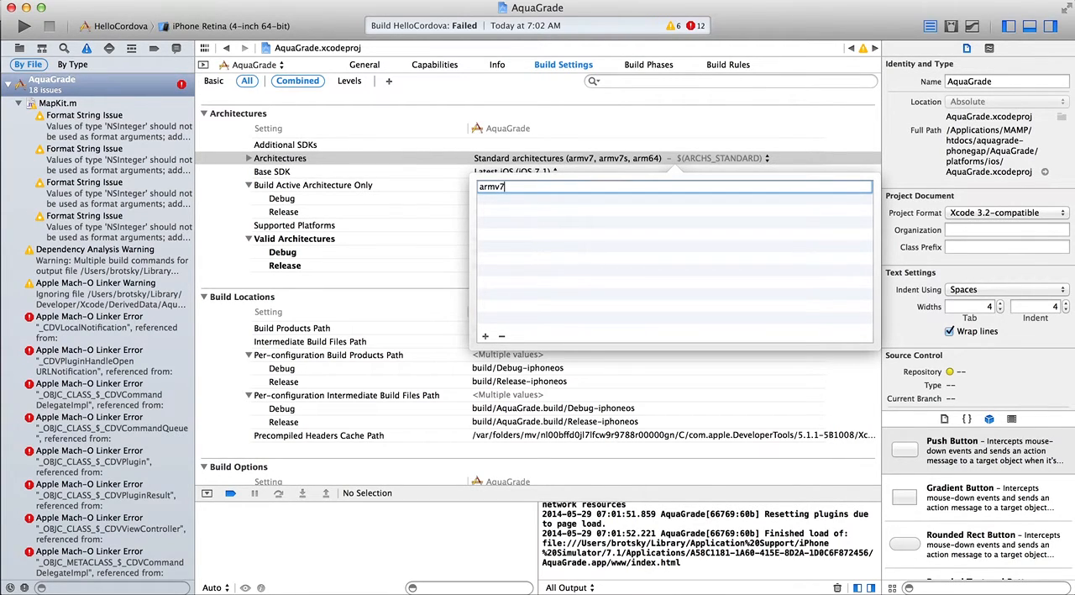
click(484, 336)
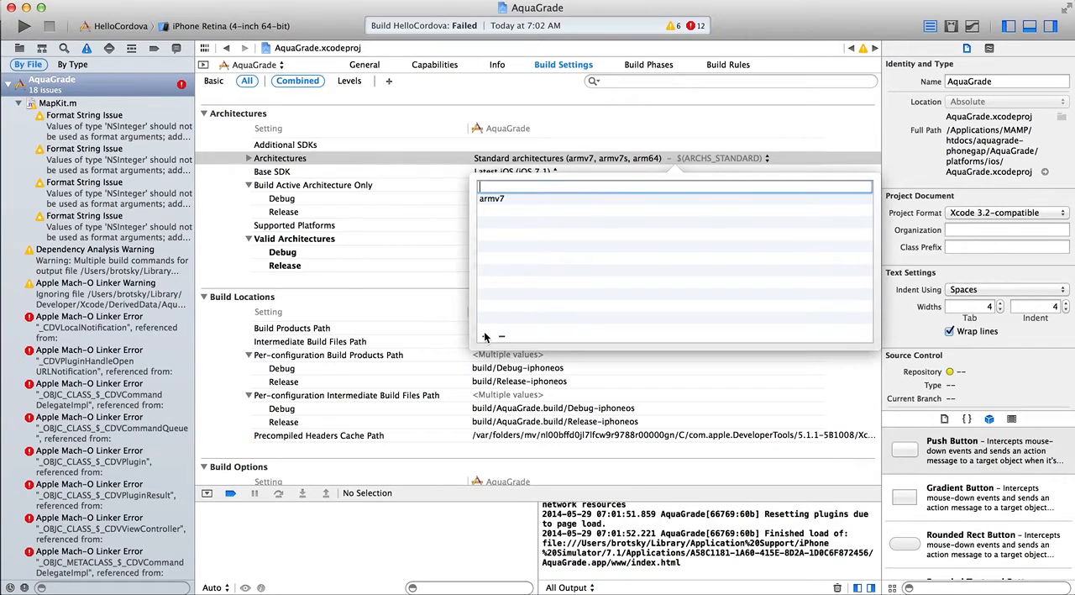
text(armv7s)
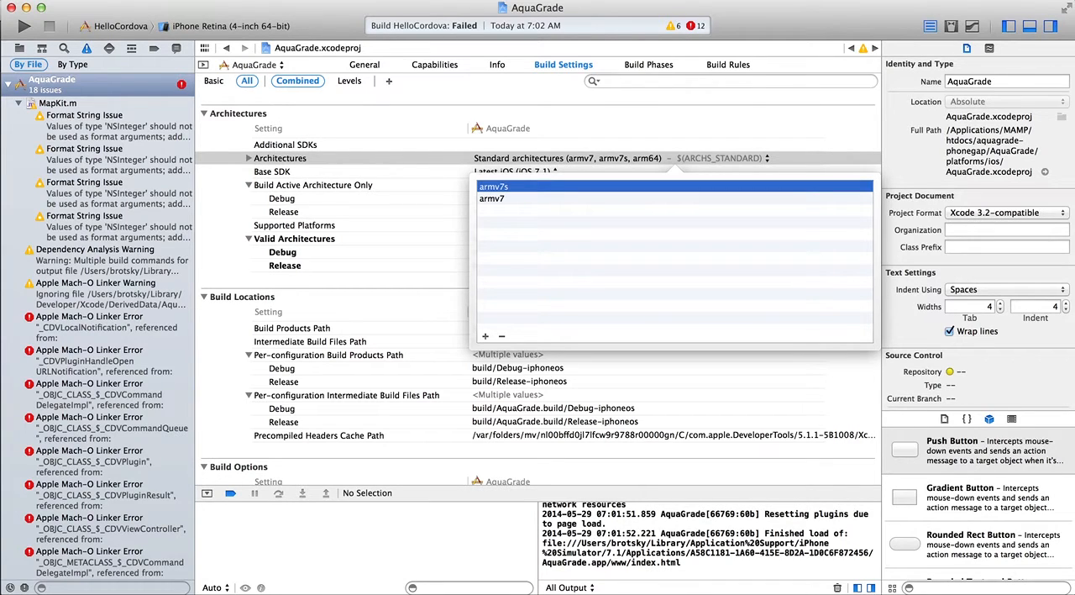
mouse_move(621, 140)
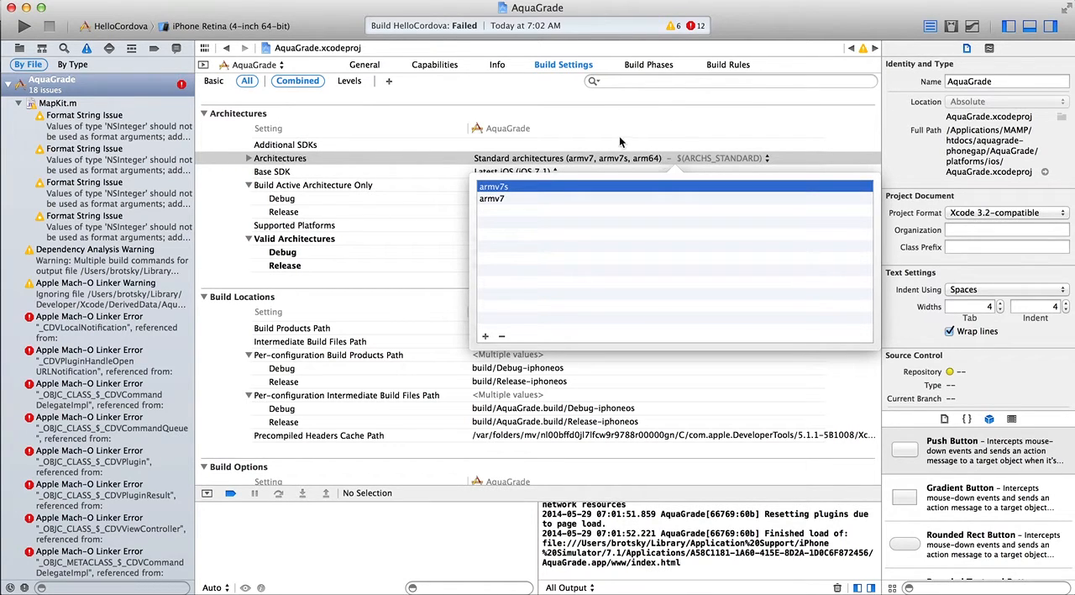
click(492, 199)
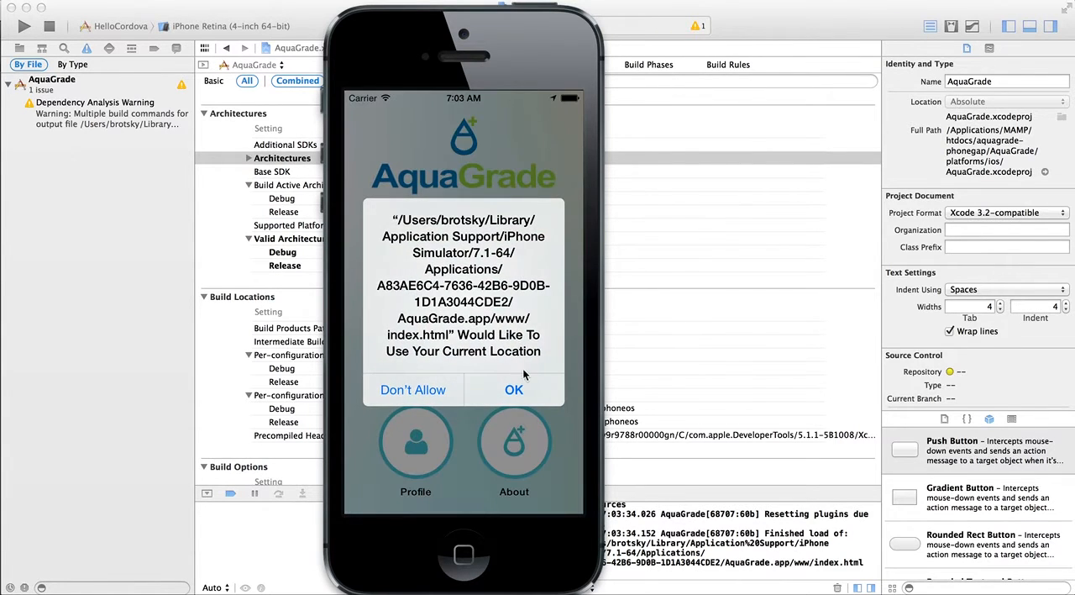
Step: Allow AquaGrade location access in the 64-bit simulator to reach its home menu
click(513, 389)
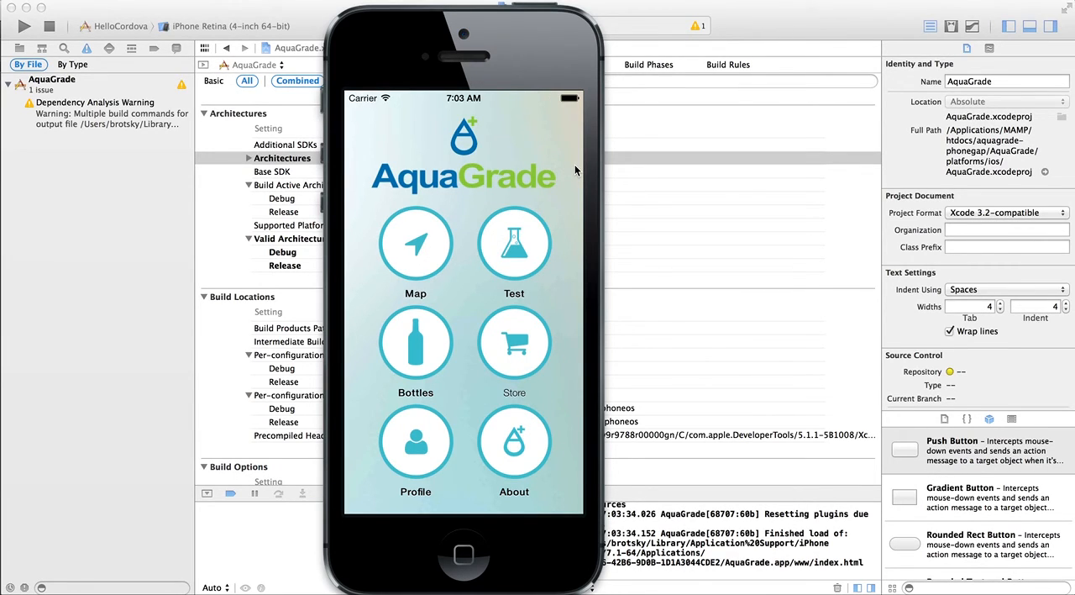
mouse_move(681, 48)
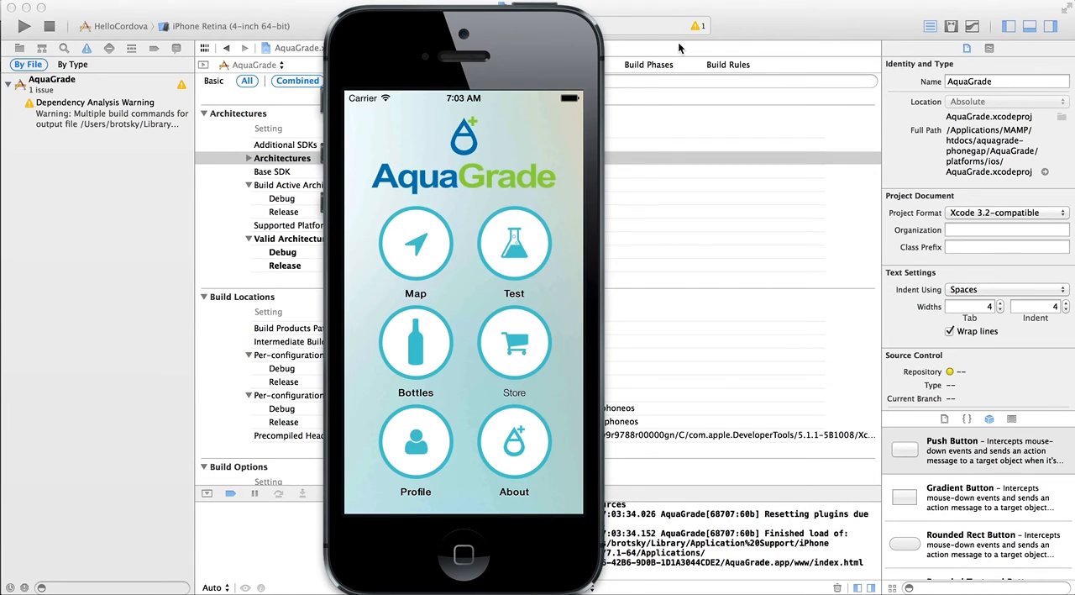